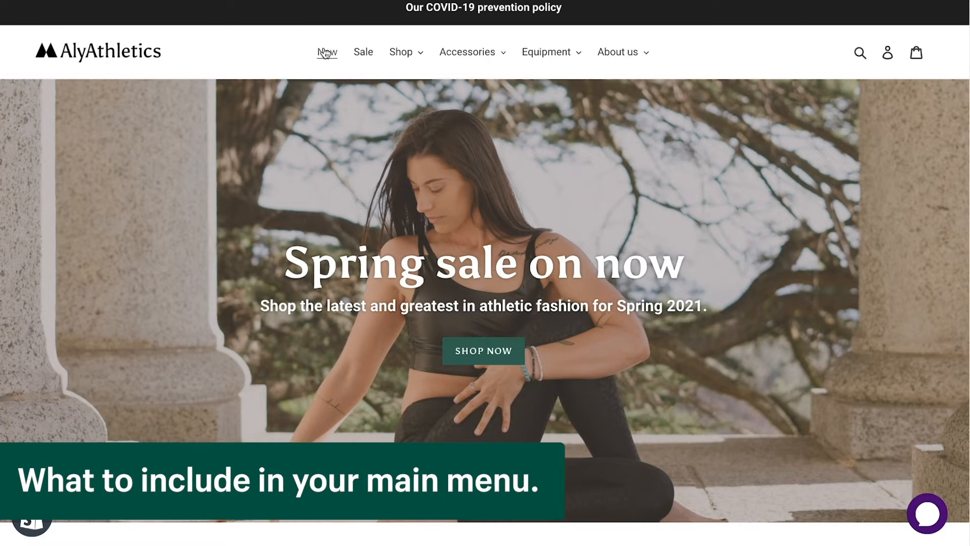
- View the New and then the Sale collection pages from the storefront menu
left_click(327, 52)
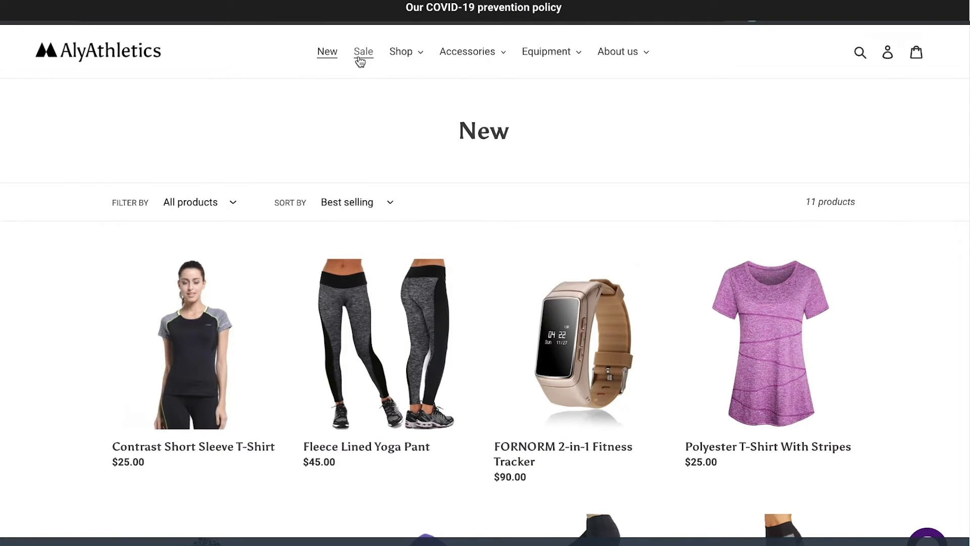
left_click(364, 51)
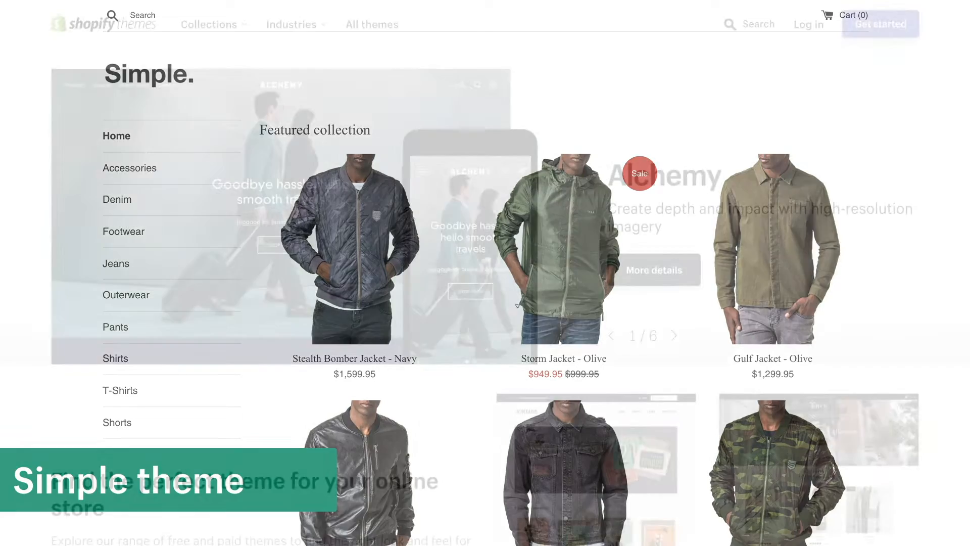
scroll("down", 3)
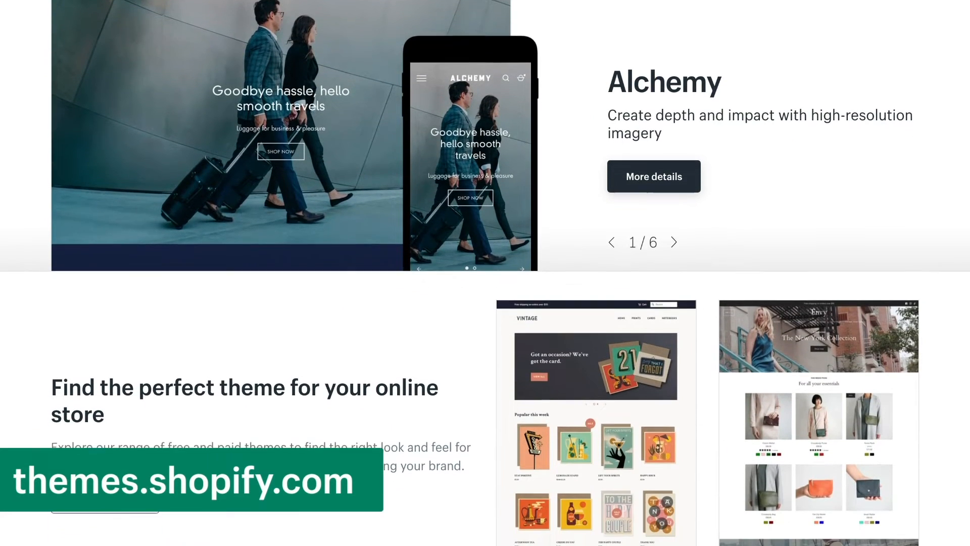
scroll("down", 3)
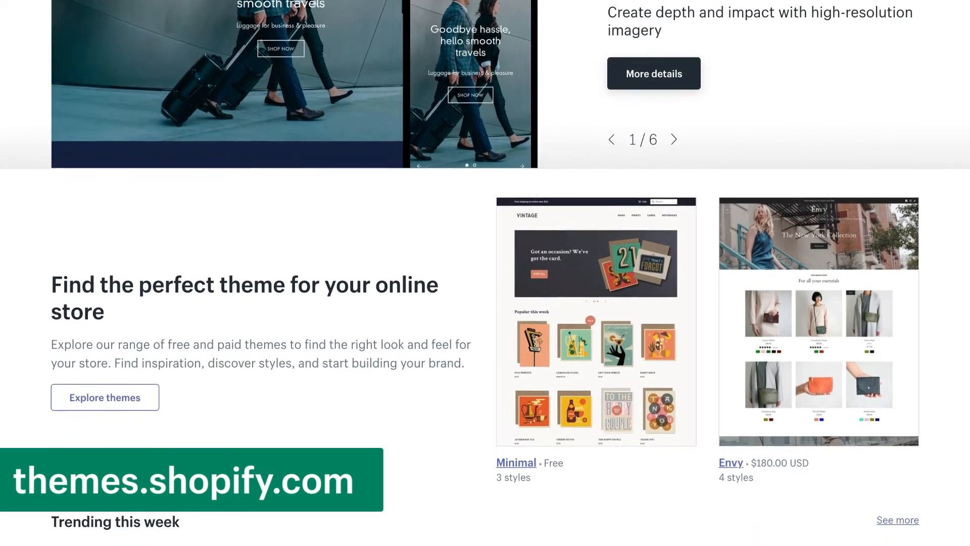
scroll("down", 3)
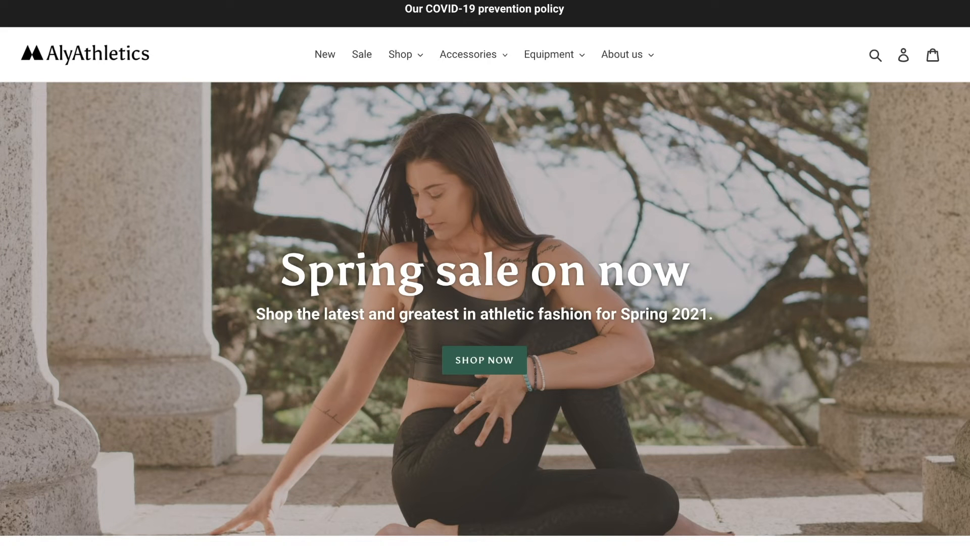
scroll("down", 3)
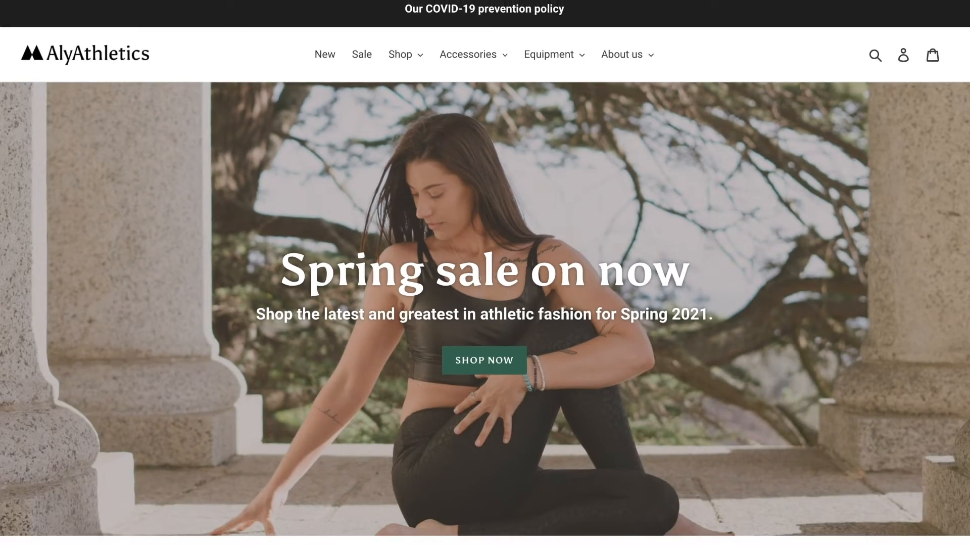
scroll("down", 3)
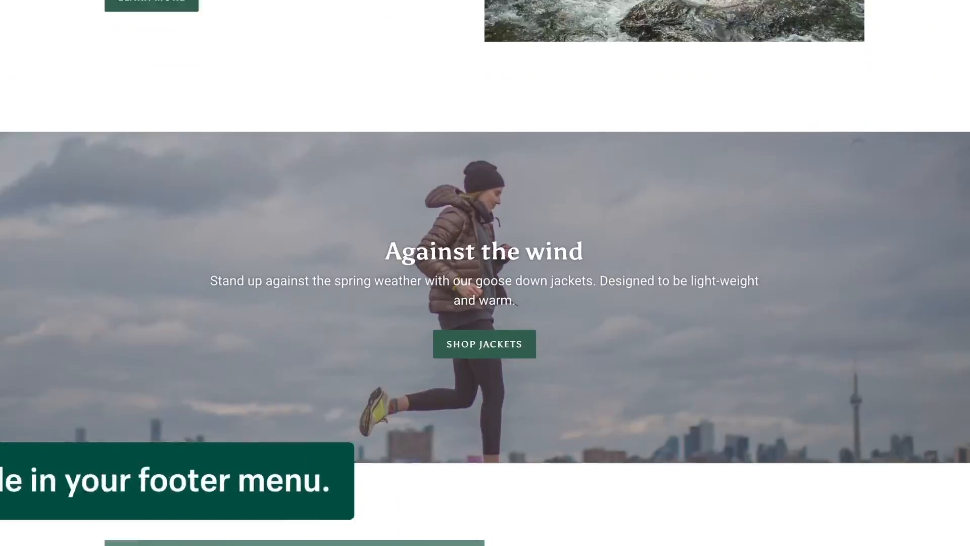
scroll("down", 3)
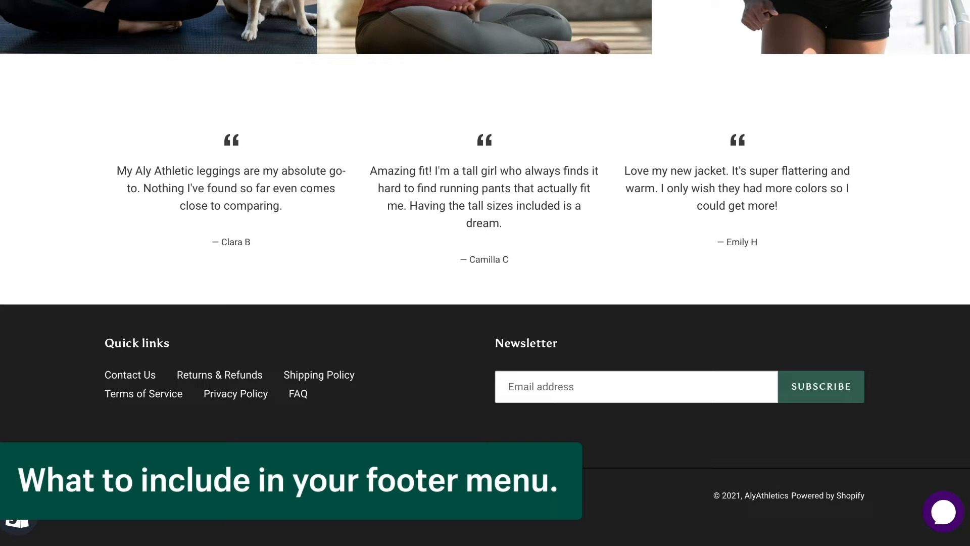
scroll("down", 3)
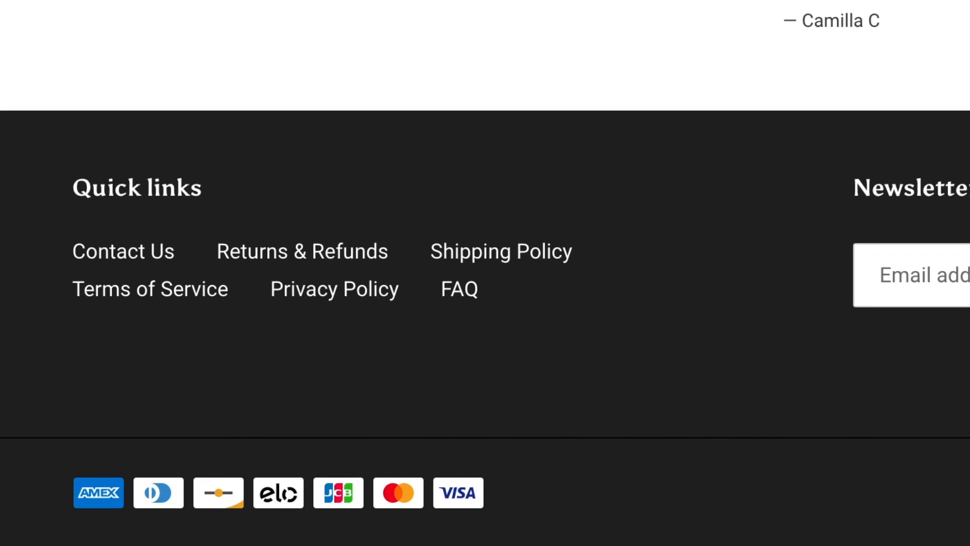
left_click(459, 289)
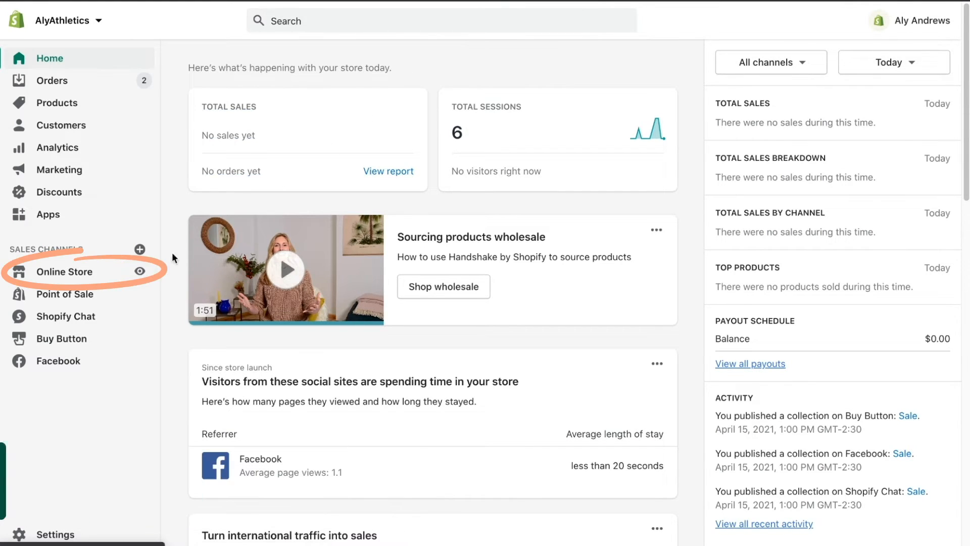
- Go to Online Store > Navigation and open the Main menu editor
left_click(66, 271)
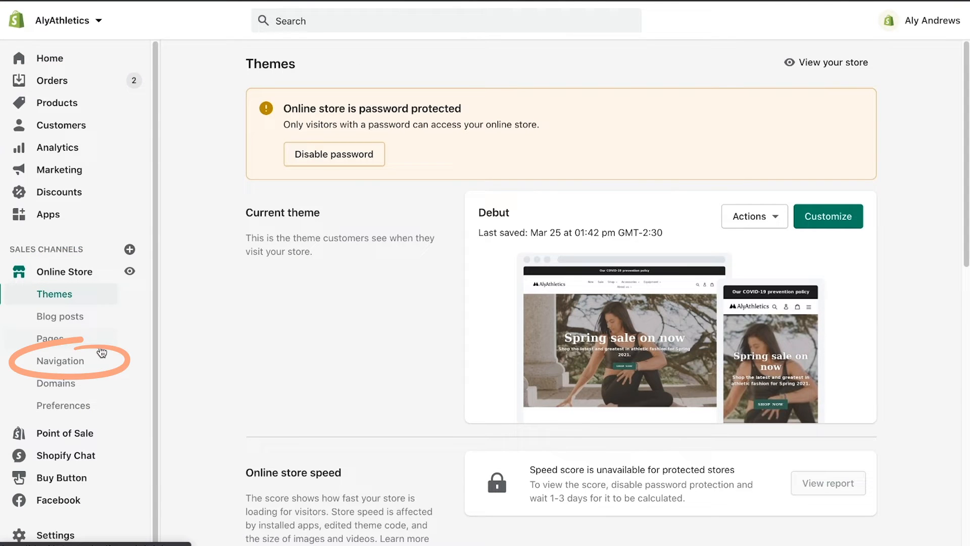
left_click(60, 361)
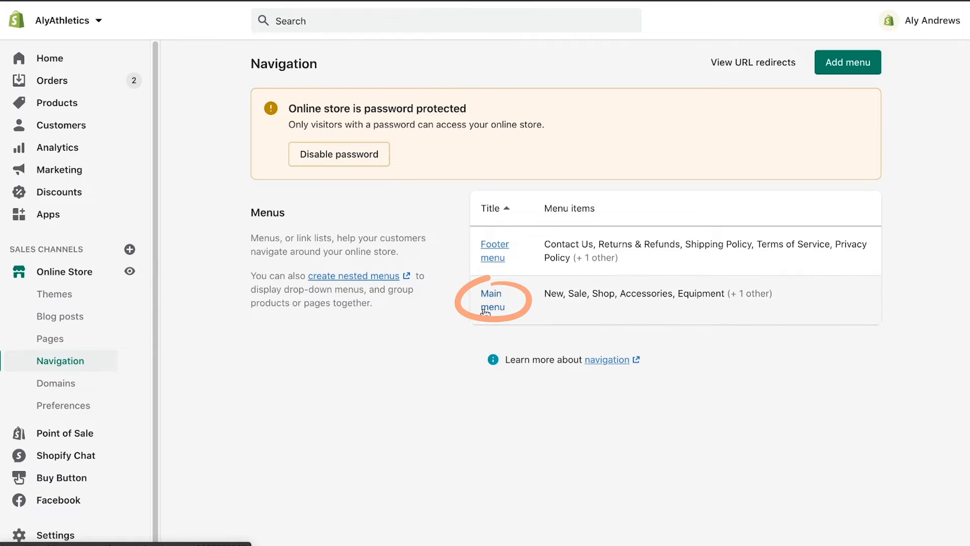
left_click(493, 298)
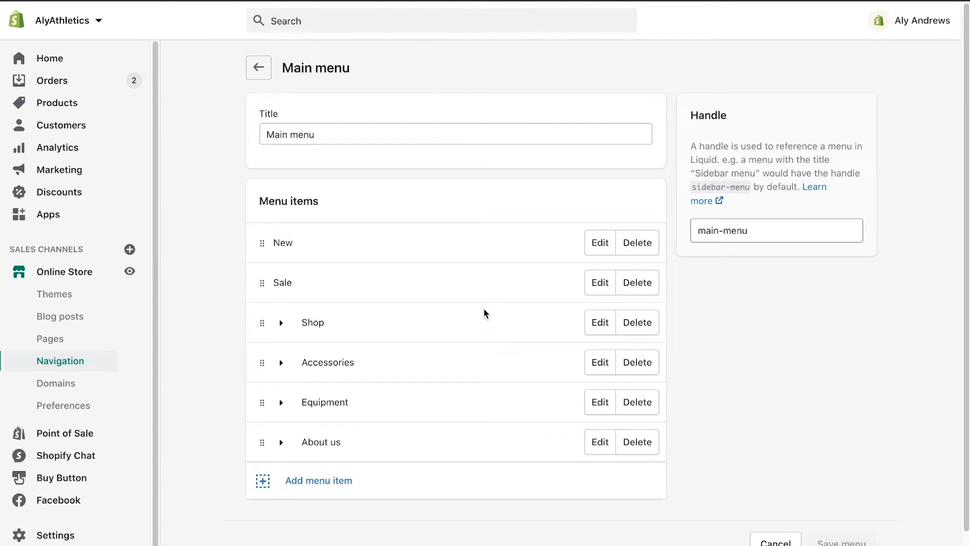
mouse_move(535, 318)
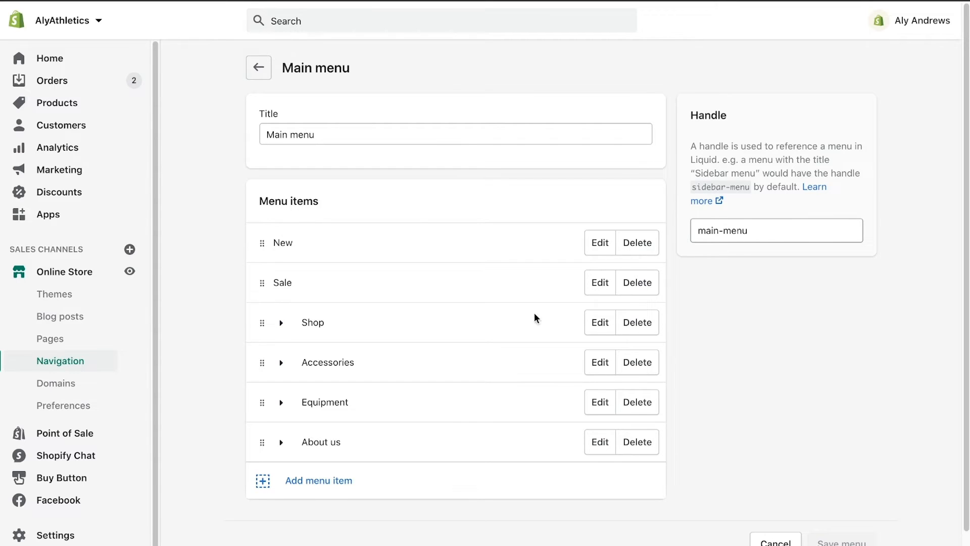
mouse_move(707, 313)
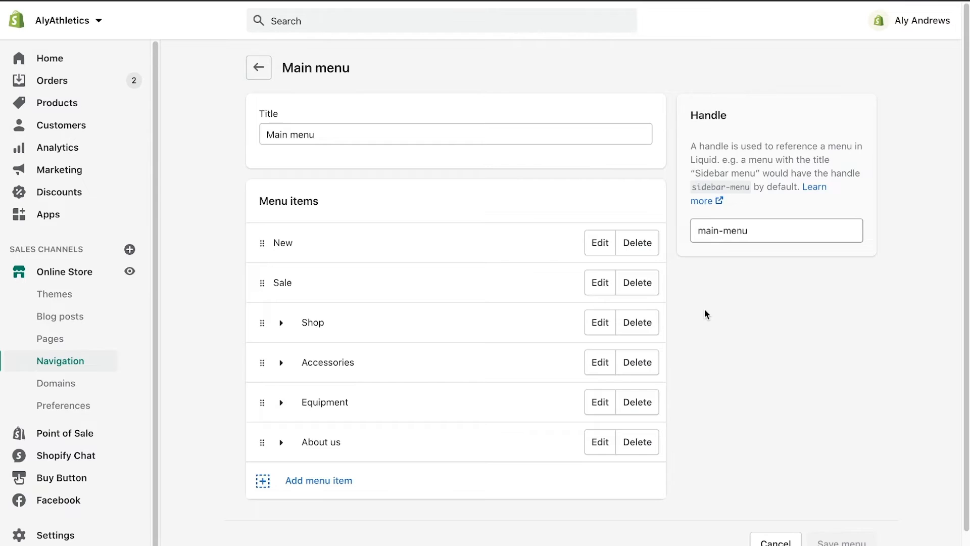
- Scroll down the Main menu items list to review the existing categories
scroll("down", 3)
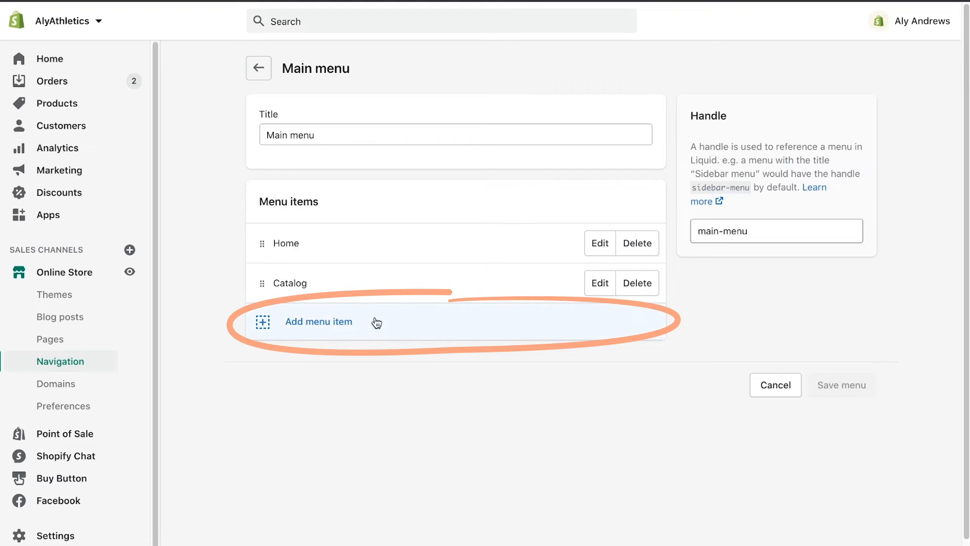
- Create a menu item named Athletic Accessories linked to Collections > Athletic Accessories
left_click(318, 321)
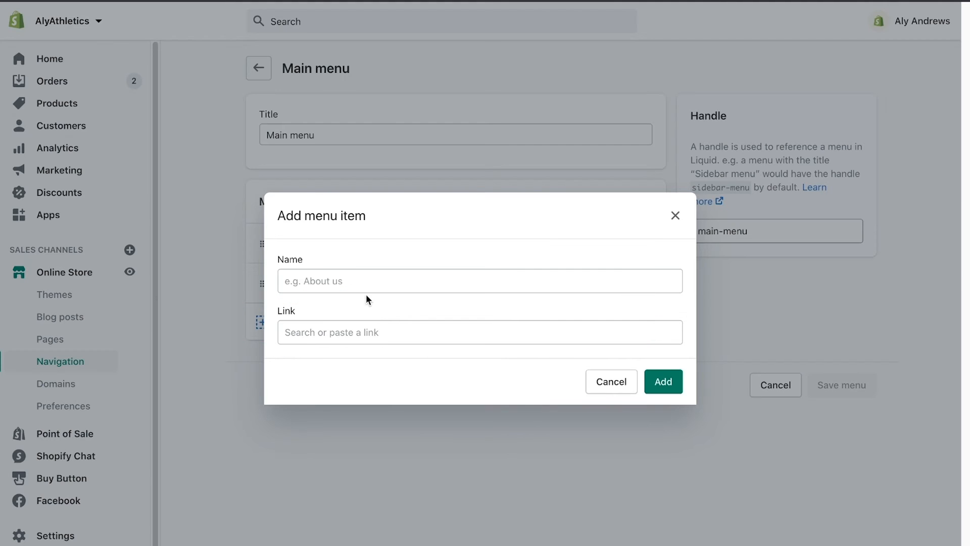
type("Accessories")
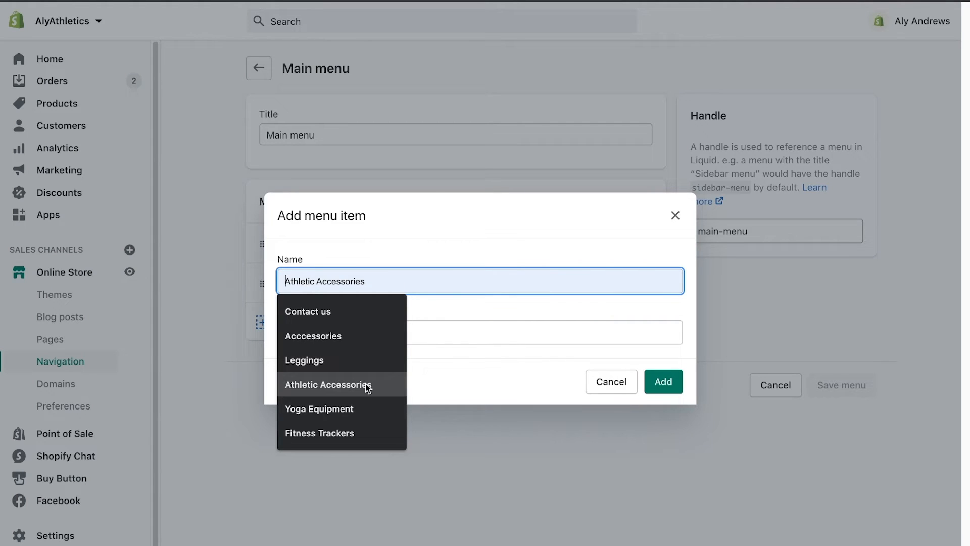
left_click(328, 384)
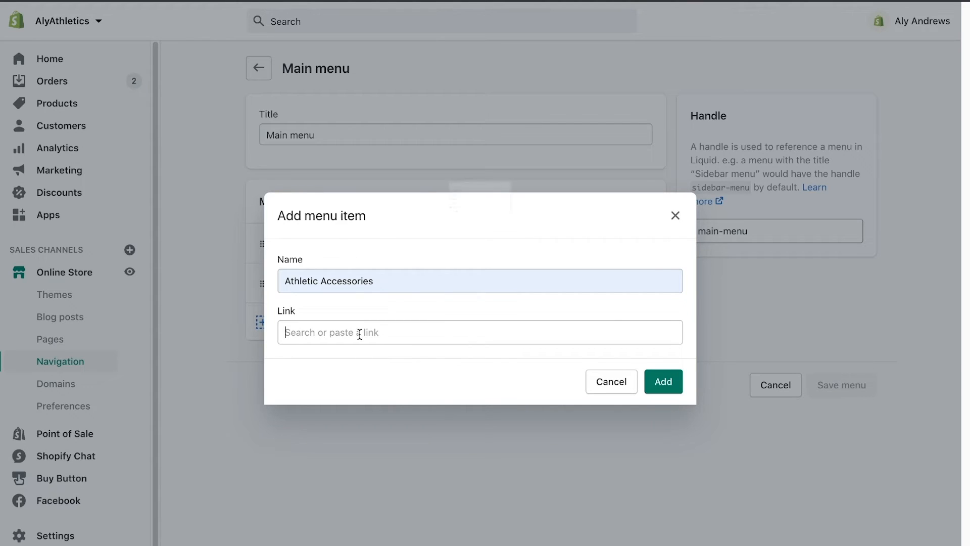
left_click(480, 333)
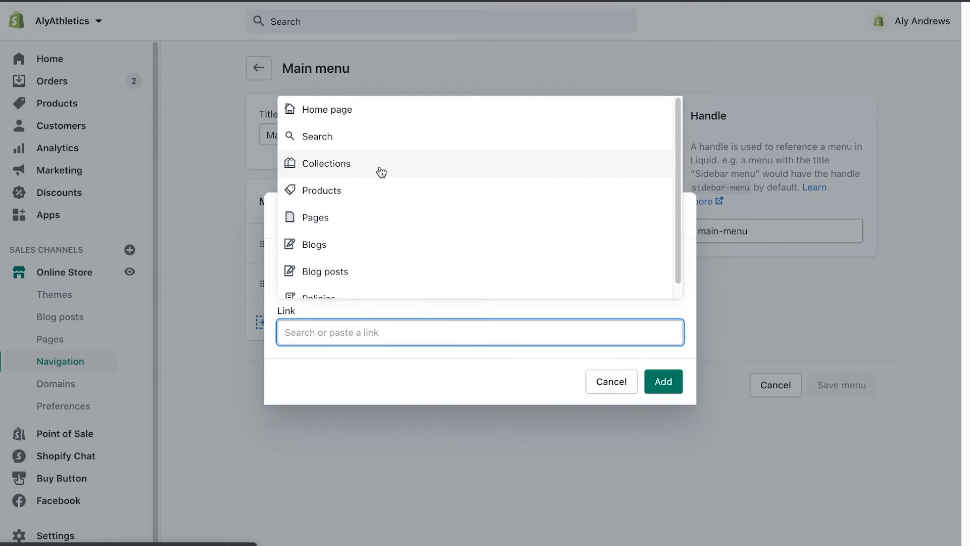
left_click(326, 163)
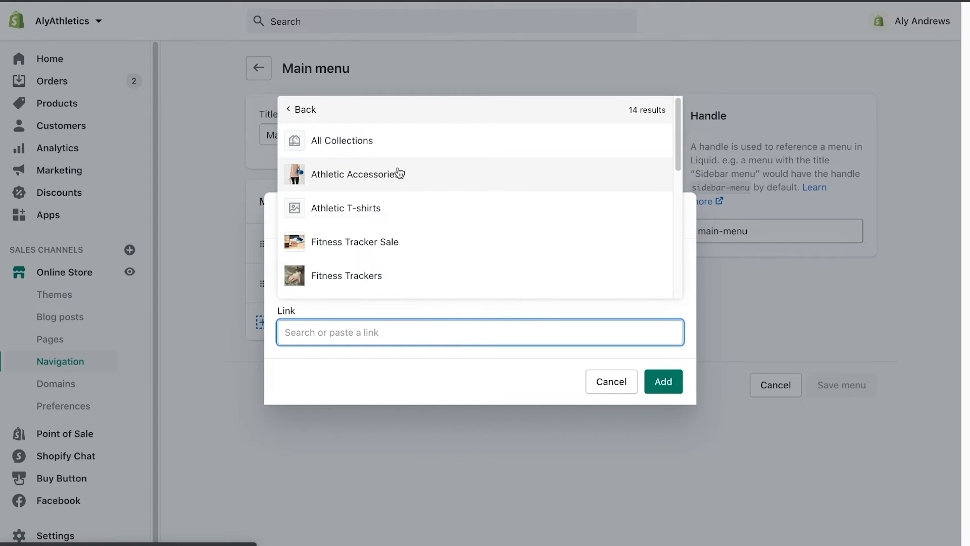
left_click(358, 174)
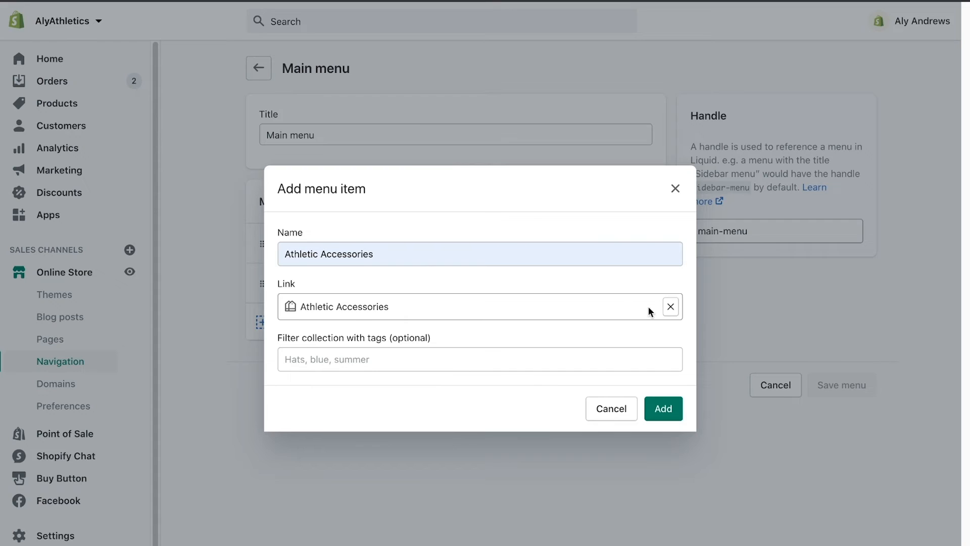
- Replace the placeholder # link with a search for the Athletic Accessories collection
left_click(670, 307)
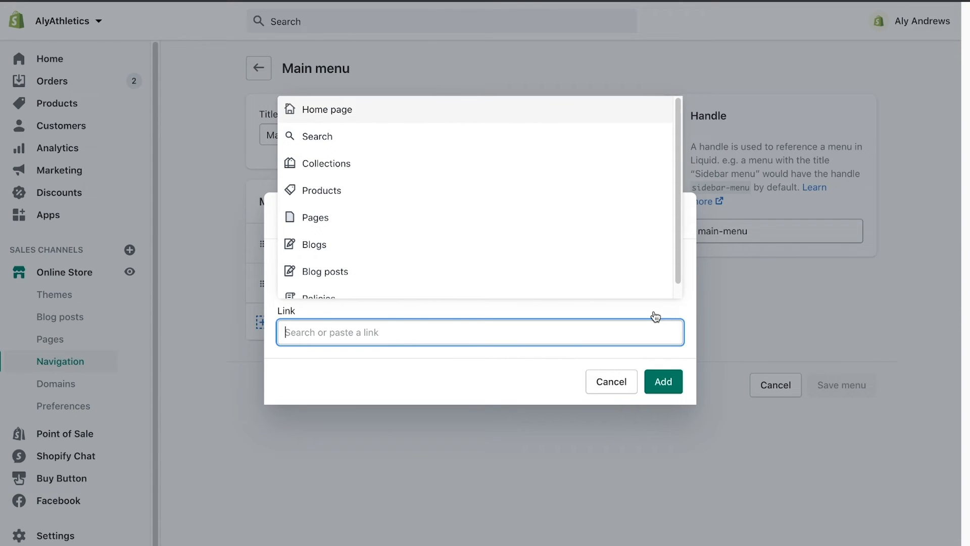
type("#")
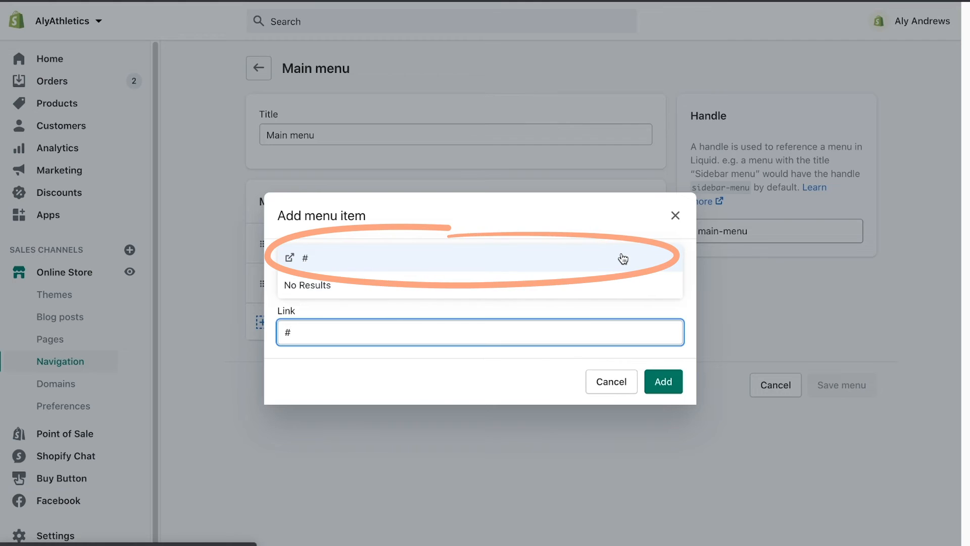
type("Athletic Accessories")
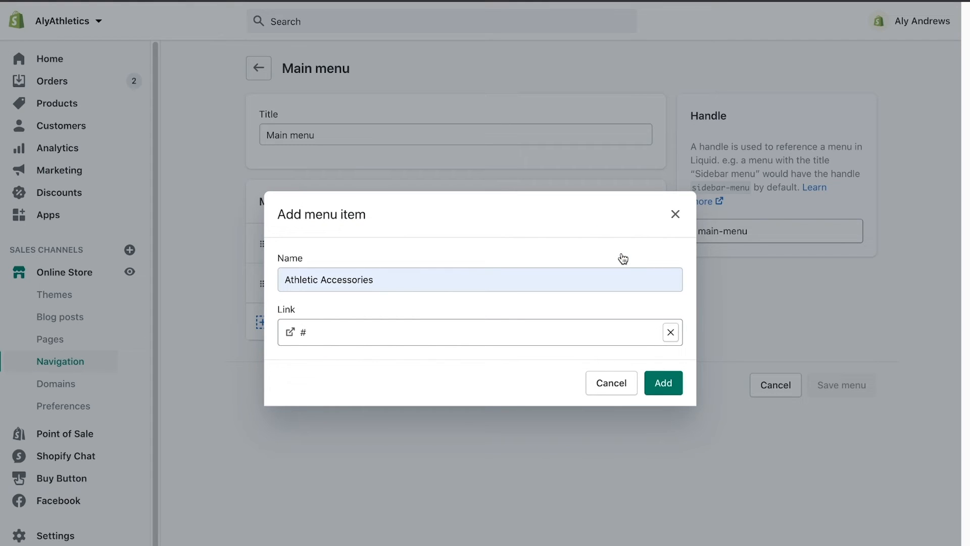
left_click(670, 332)
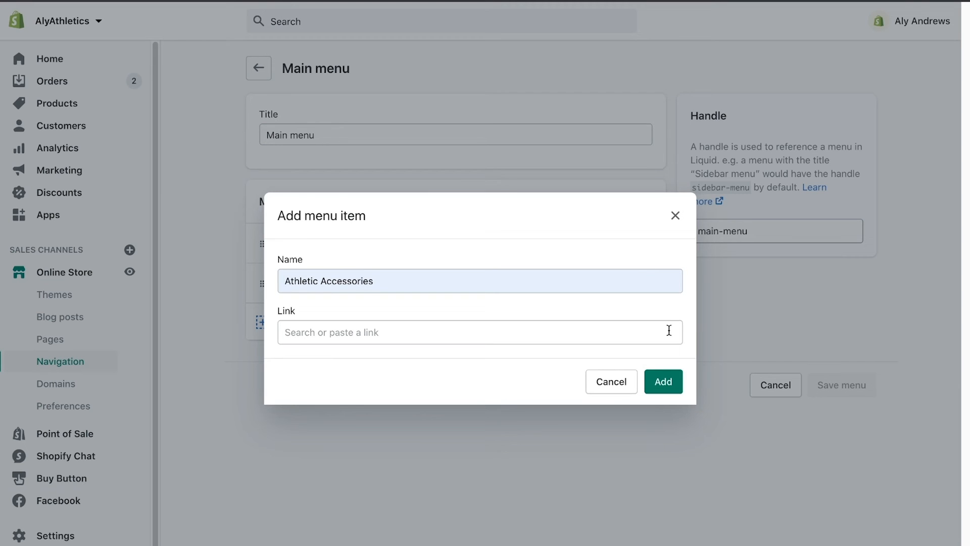
left_click(479, 331)
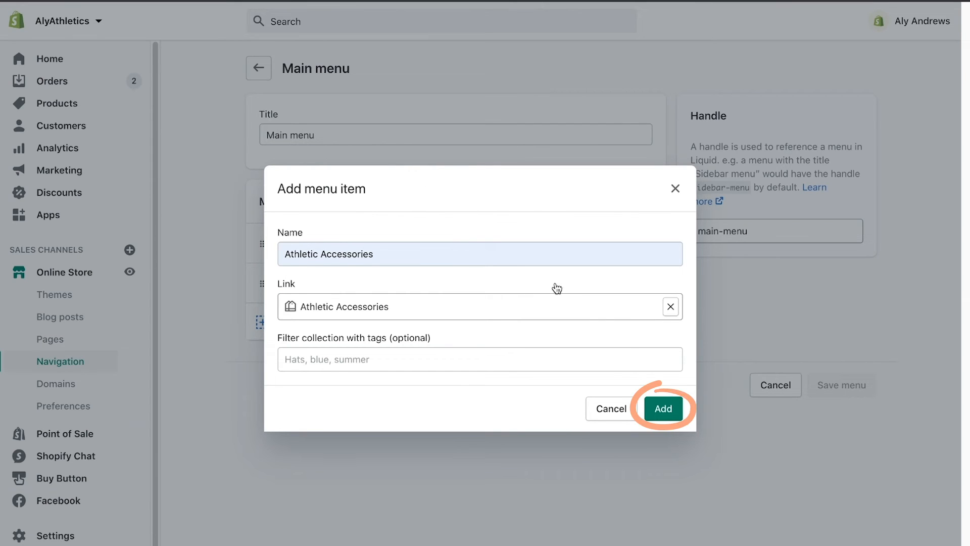
- Add Athletic Accessories to the Main menu, save, and preview the live store
left_click(661, 408)
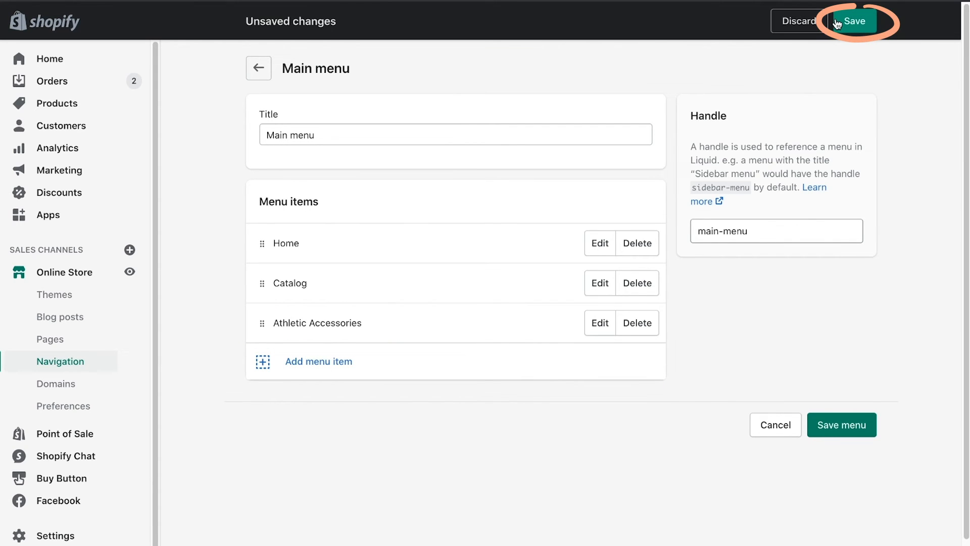
left_click(855, 21)
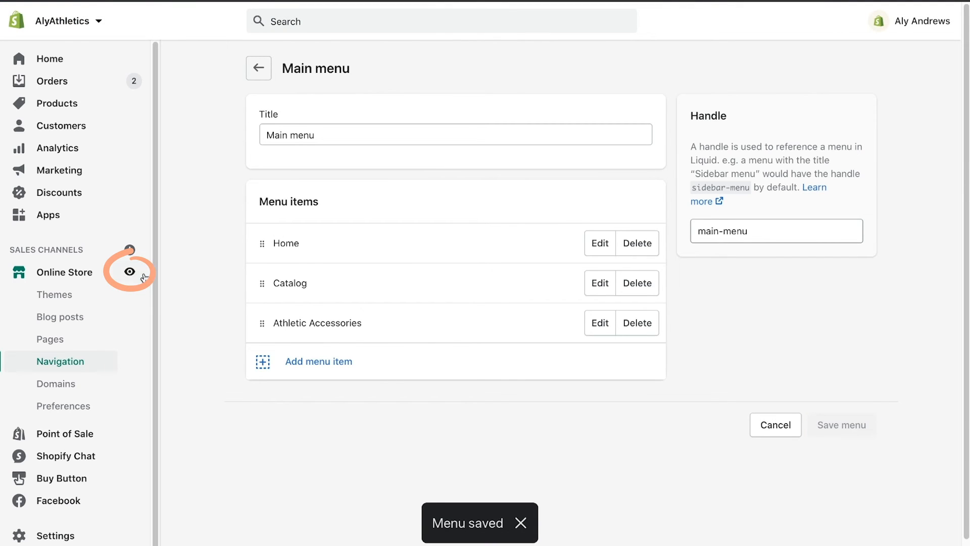
left_click(130, 273)
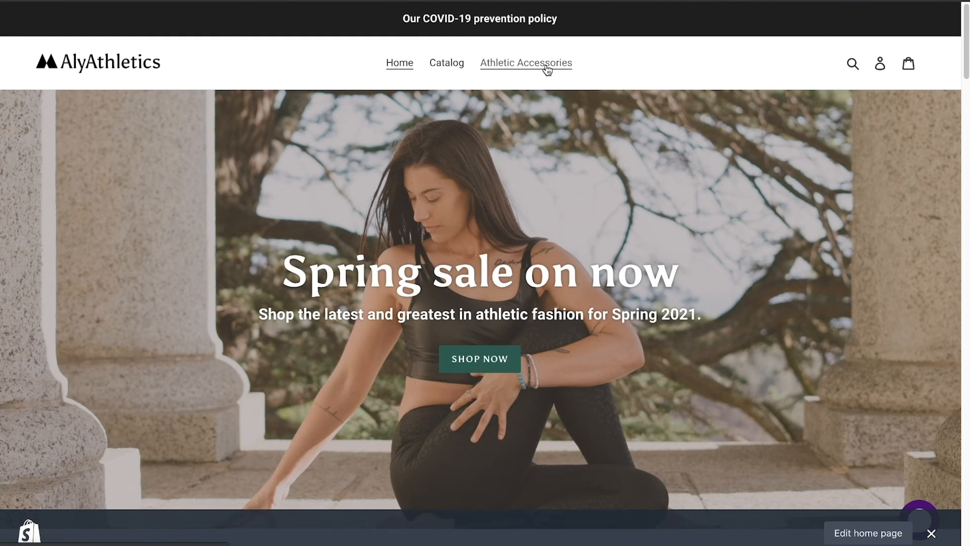
- Browse the storefront navigation and expand the Shop dropdown
left_click(526, 63)
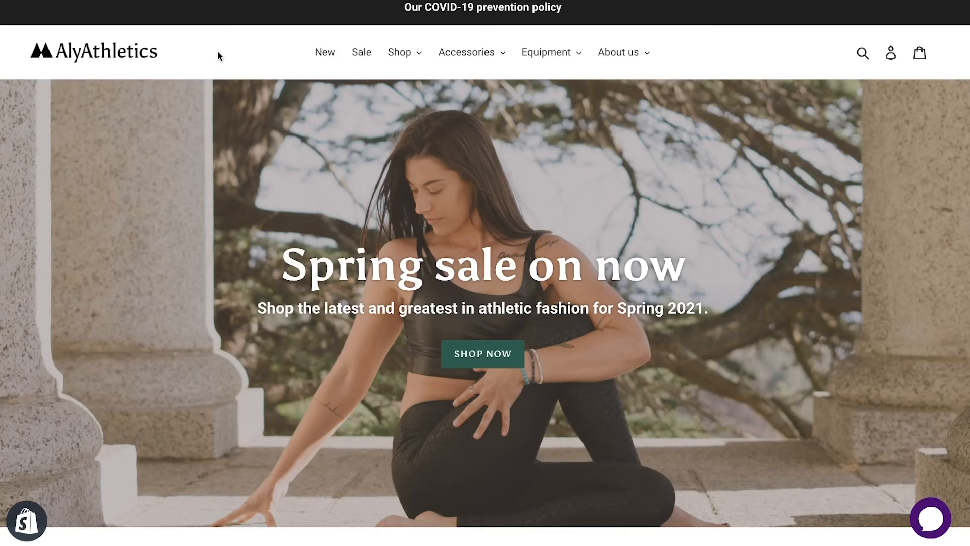
mouse_move(361, 52)
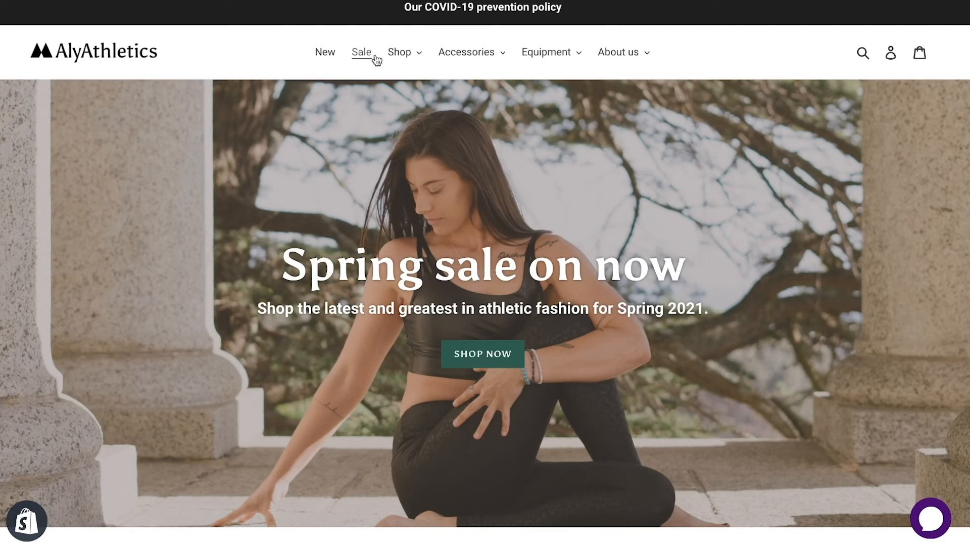
left_click(400, 52)
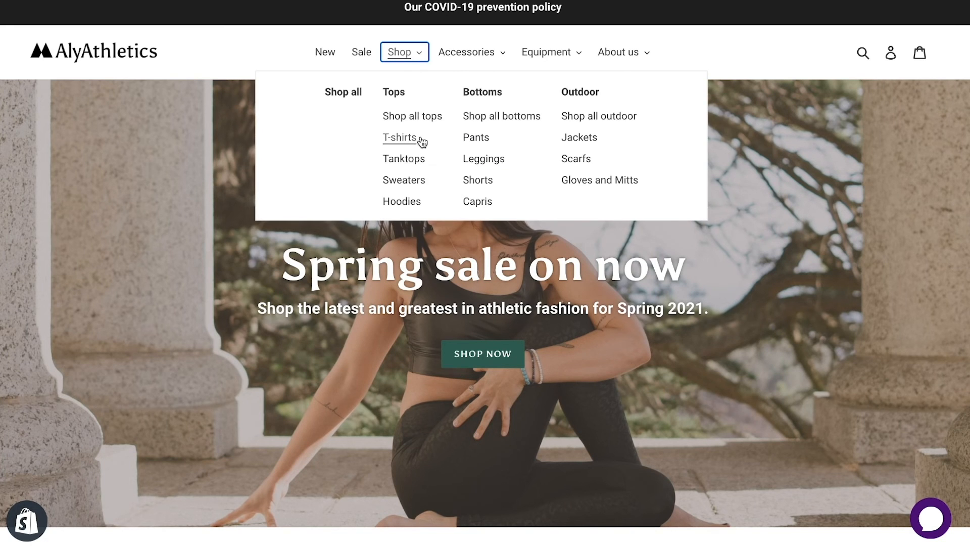
mouse_move(476, 137)
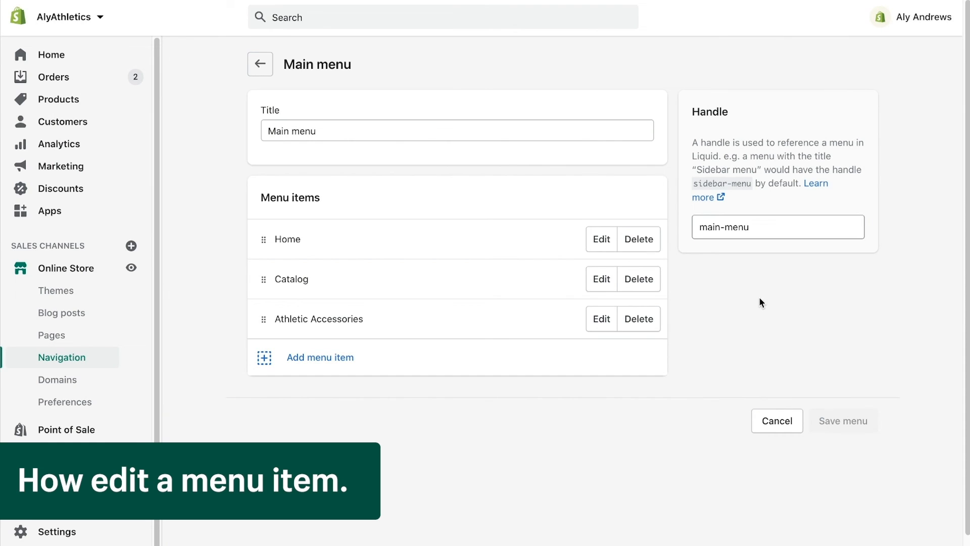
mouse_move(751, 301)
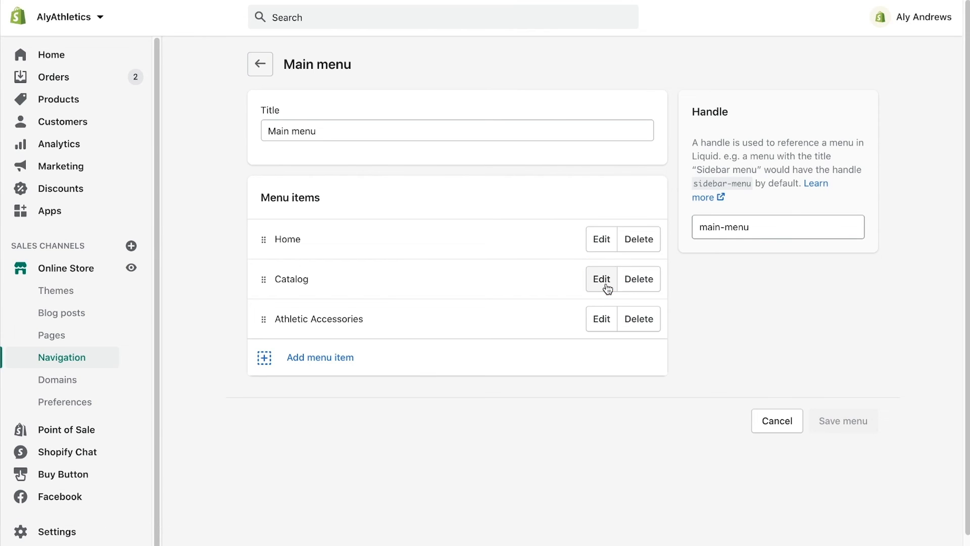
- Rename the Catalog menu item to All Products and apply the change
left_click(600, 279)
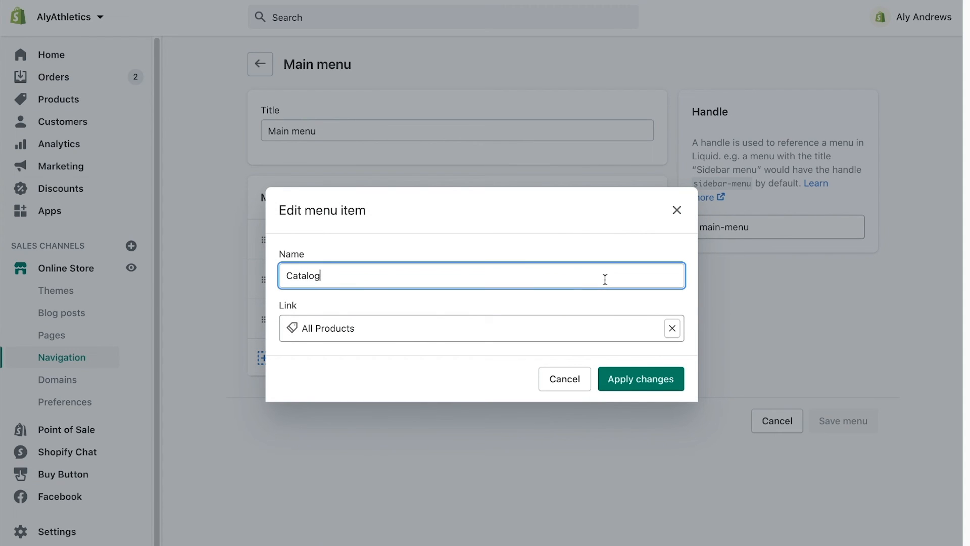
type("A")
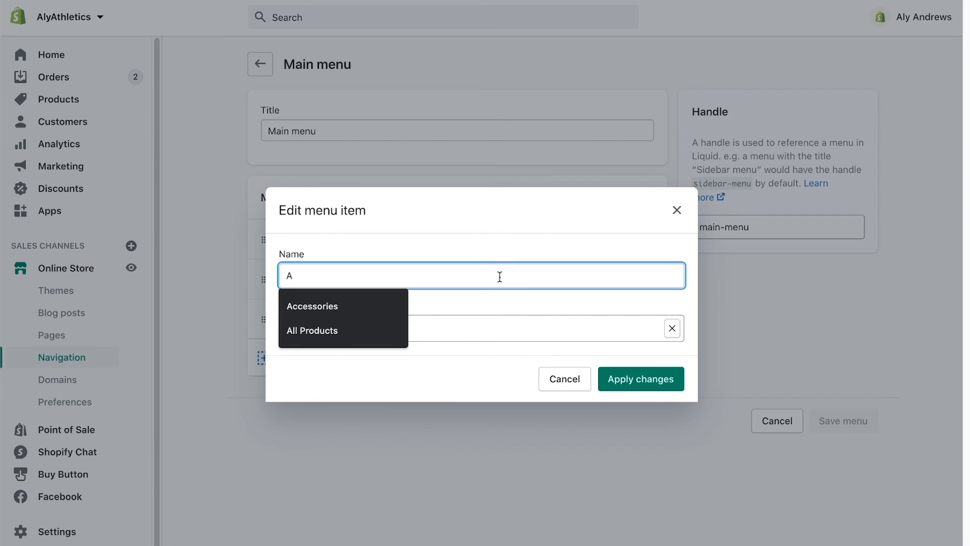
left_click(311, 330)
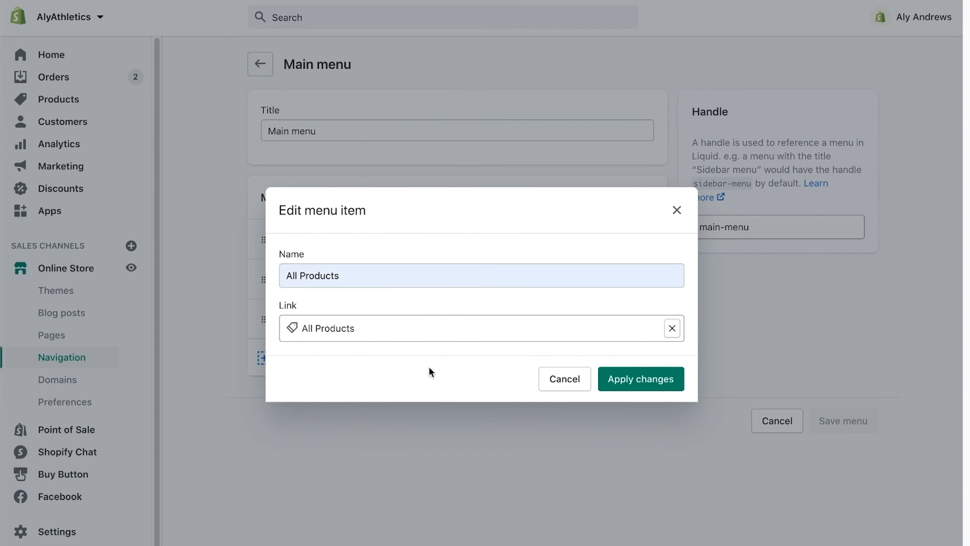
left_click(642, 378)
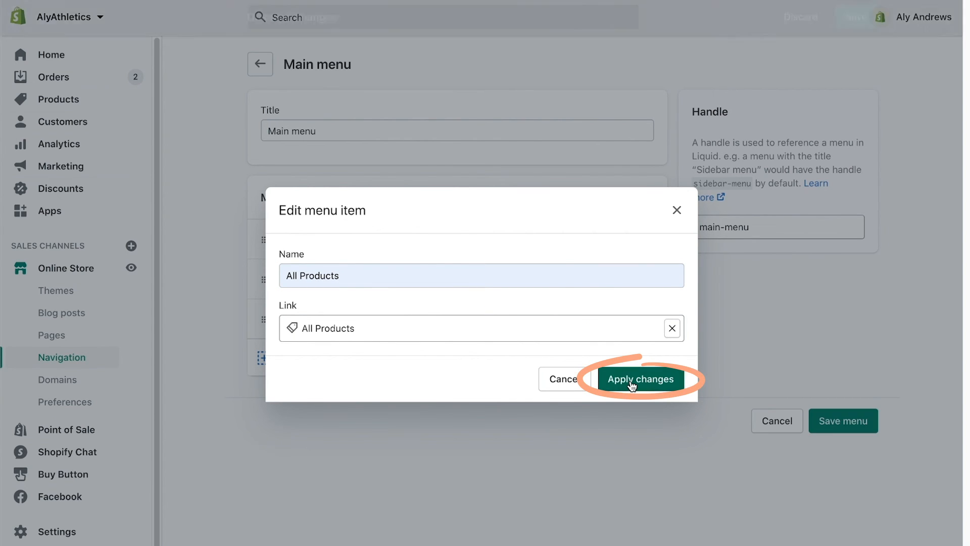
left_click(640, 378)
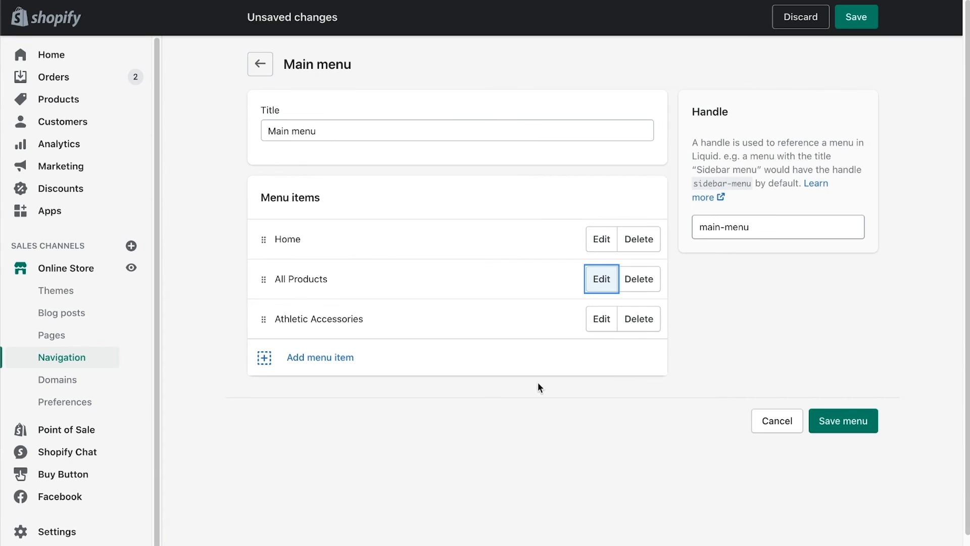
left_click_drag(262, 278, 262, 303)
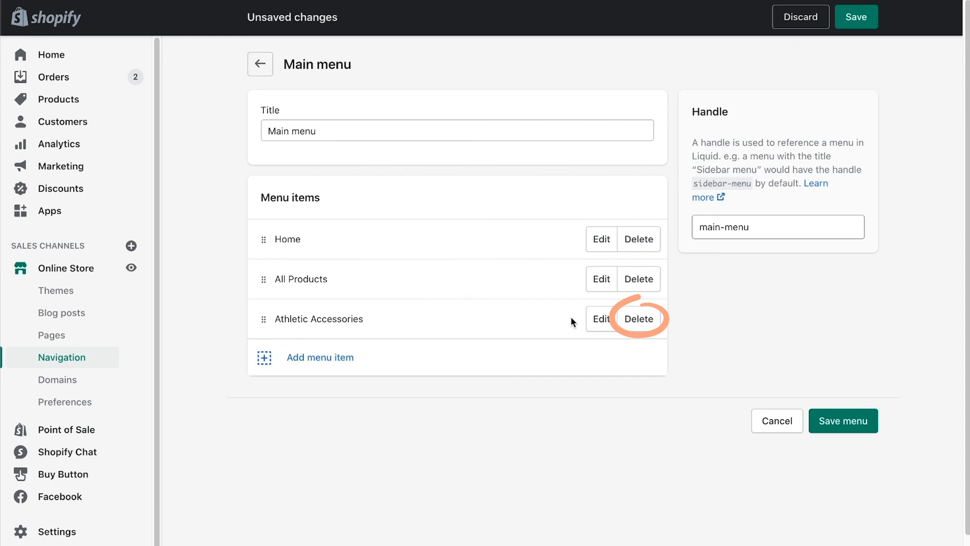
- Delete Athletic Accessories, confirm the removal, and save the Home/All Products menu
left_click(639, 319)
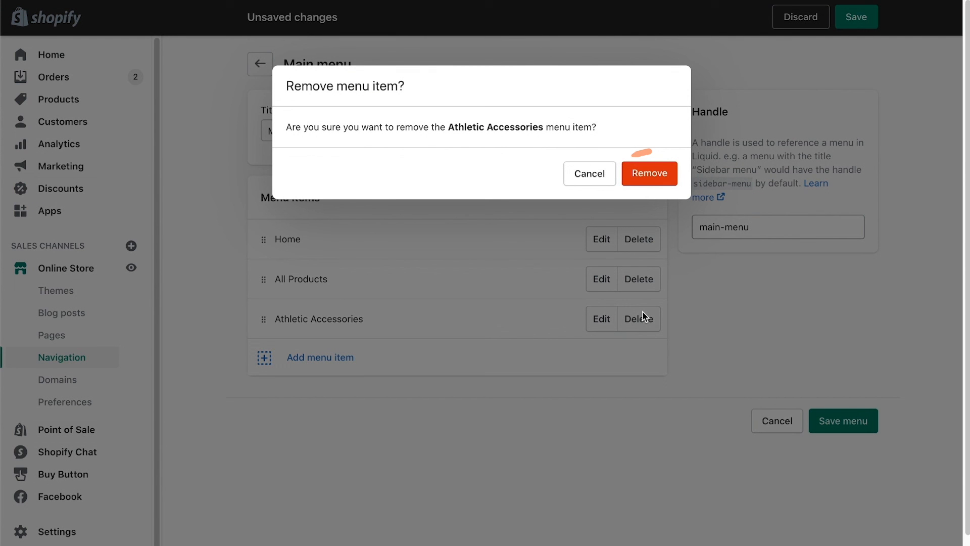
left_click(648, 172)
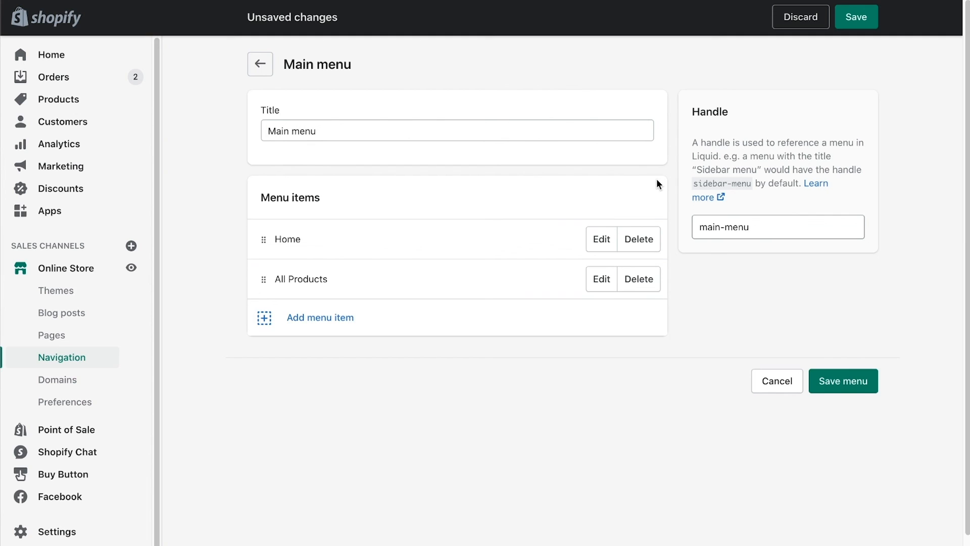
left_click(843, 380)
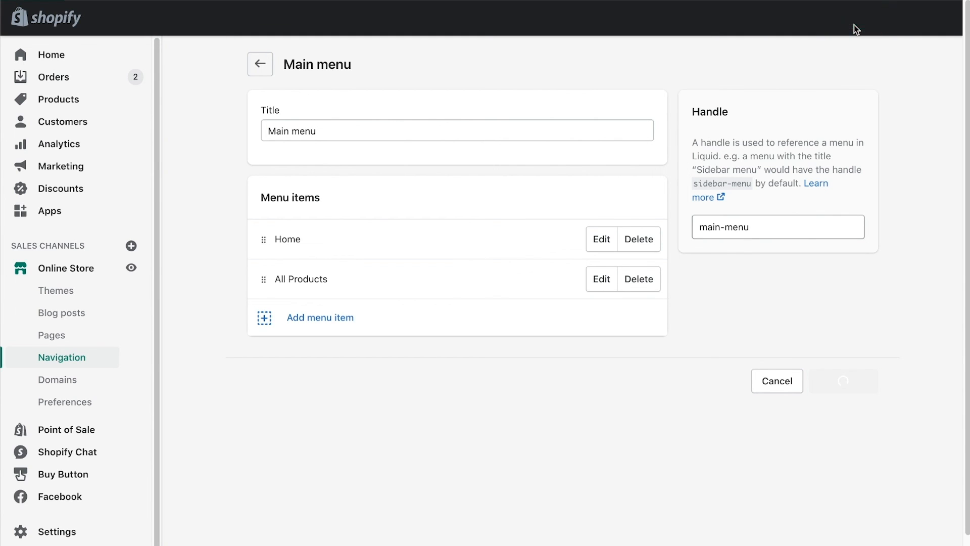
left_click(844, 381)
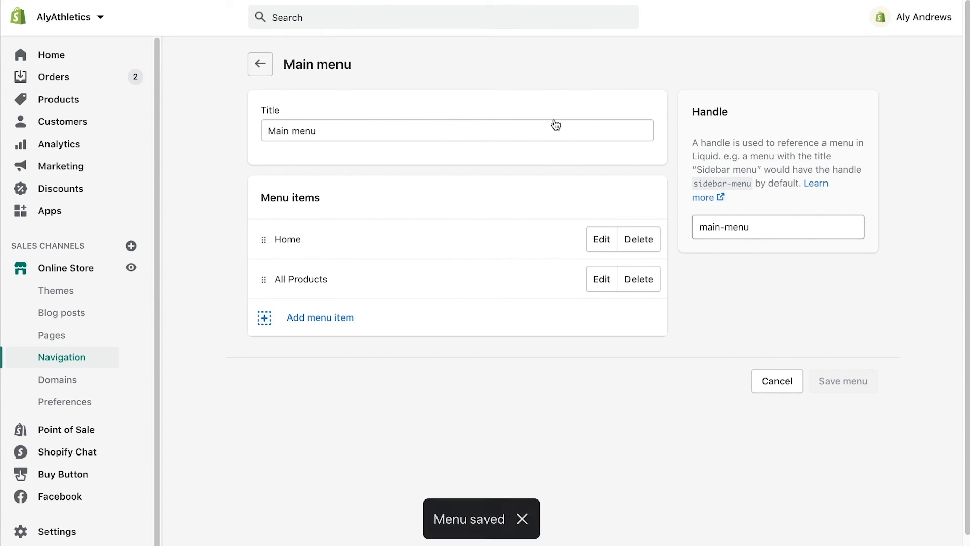